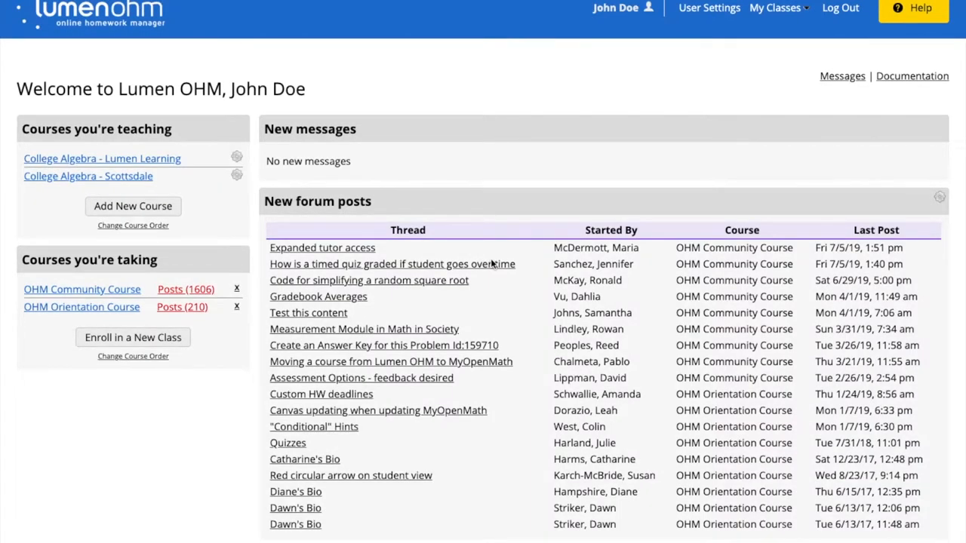
{"action": "mouse_move", "coordinate": [480, 203]}
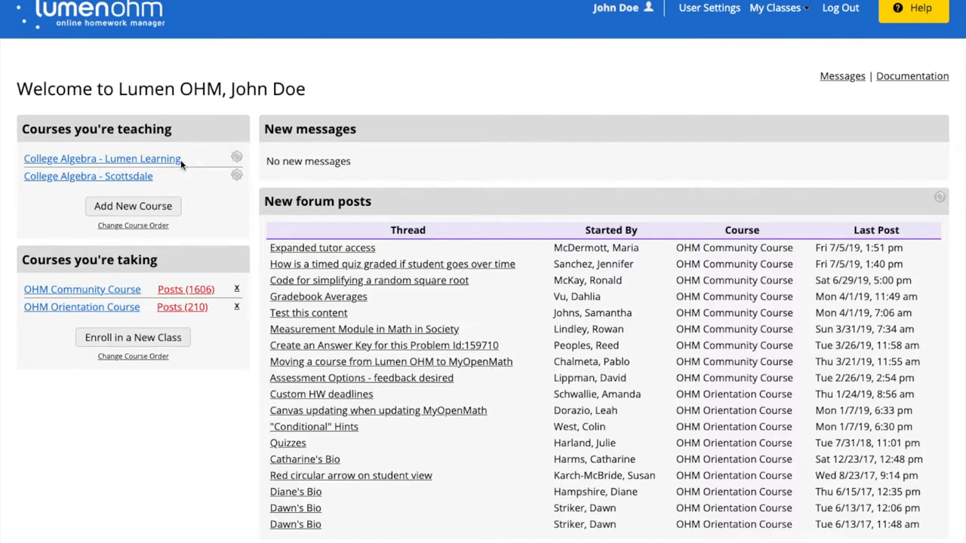
{"action": "mouse_move", "coordinate": [115, 181]}
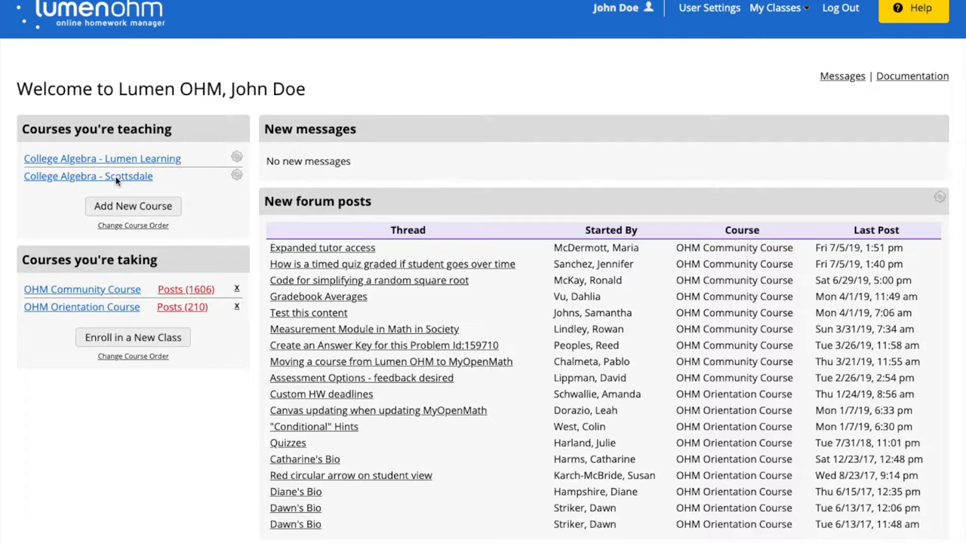
{"action": "mouse_move", "coordinate": [109, 179]}
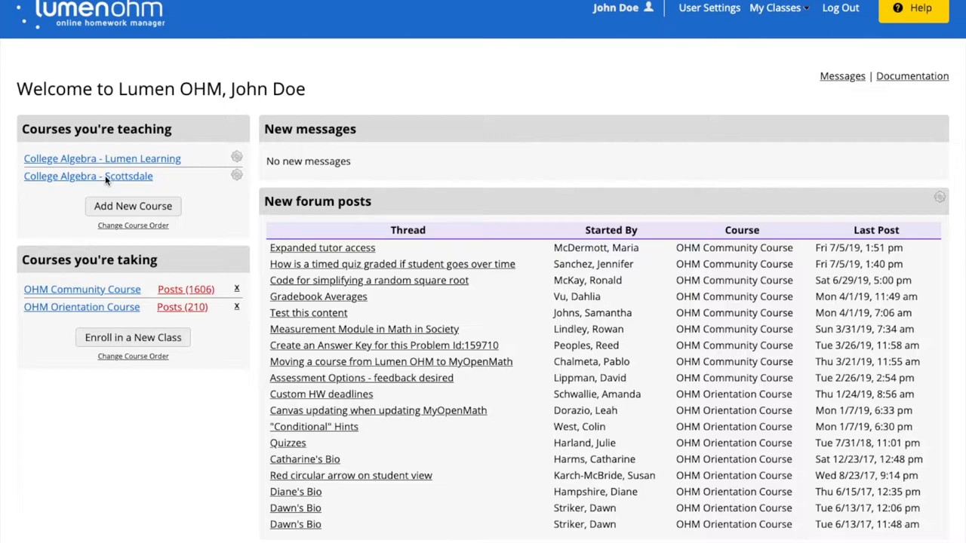
{"action": "mouse_move", "coordinate": [116, 158]}
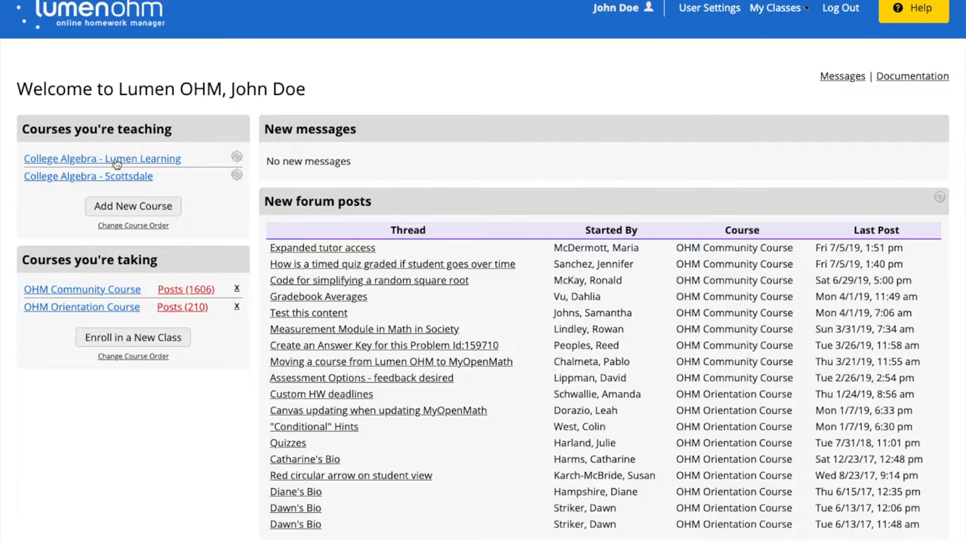
Open College Algebra - Lumen Learning and expand Module 5: Function Basics to view its items.
{"action": "left_click", "coordinate": [102, 159]}
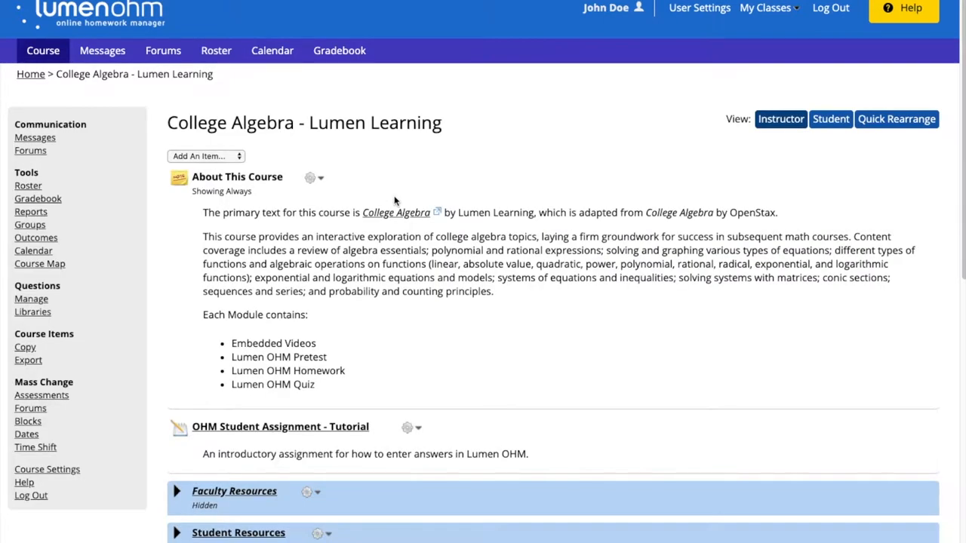
{"action": "scroll", "scroll_direction": "down", "scroll_amount": 3}
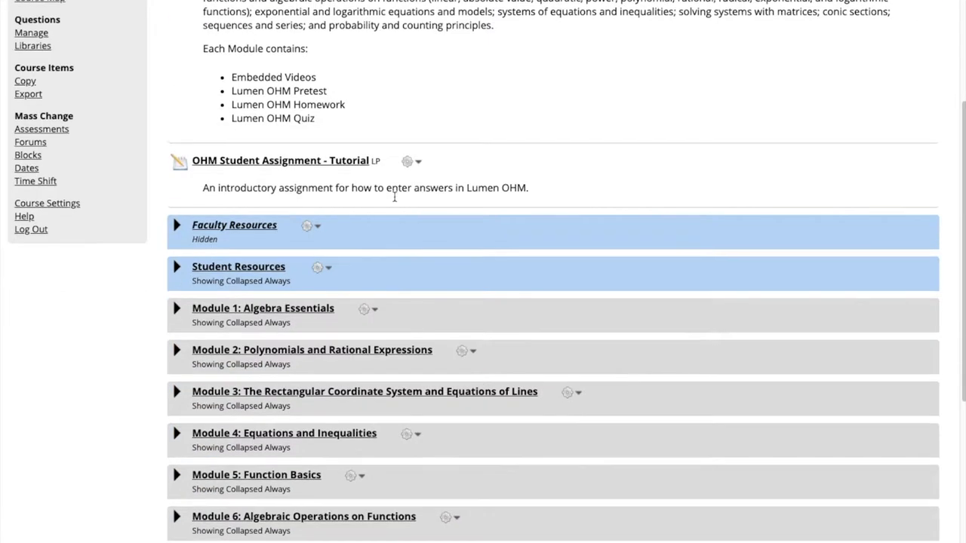
{"action": "scroll", "scroll_direction": "down", "scroll_amount": 3}
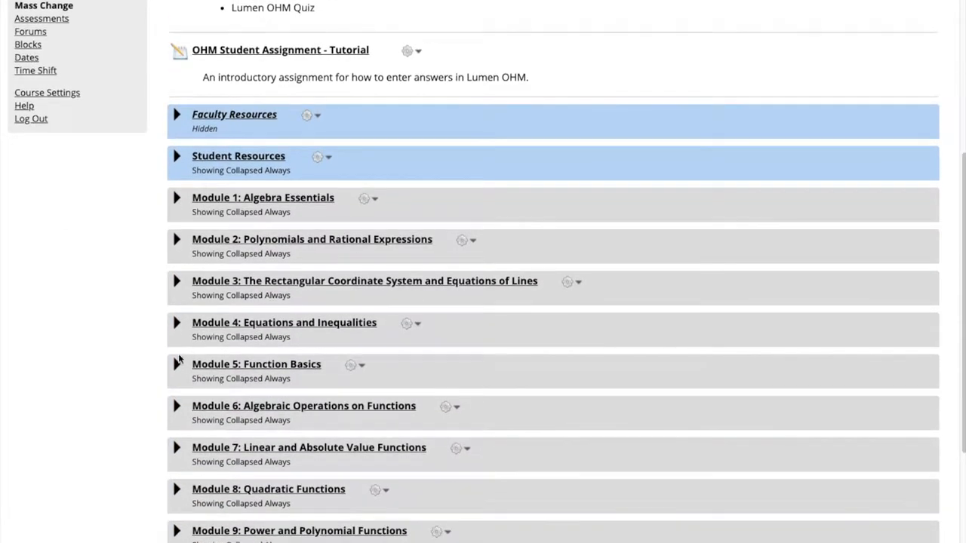
{"action": "left_click", "coordinate": [177, 364]}
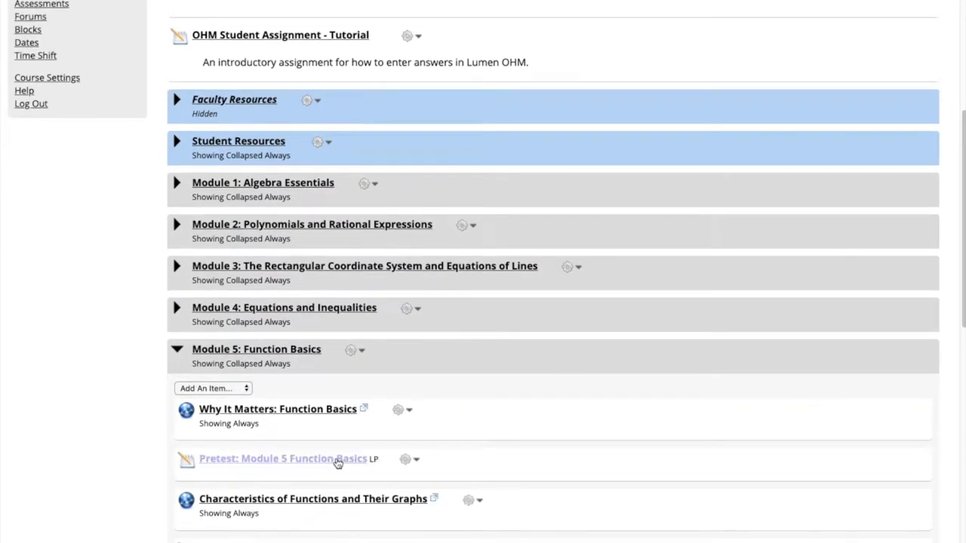
{"action": "scroll", "scroll_direction": "down", "scroll_amount": 3}
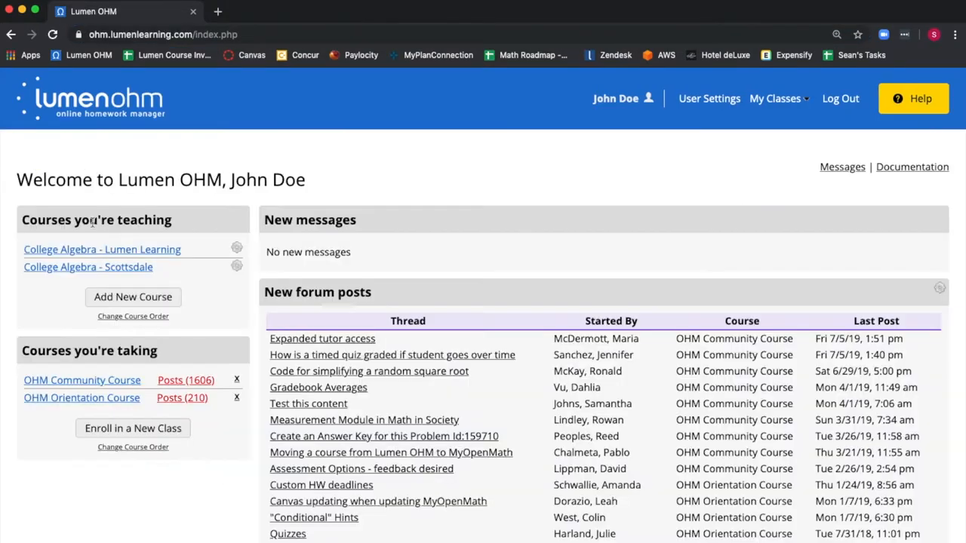
Open College Algebra - Scottsdale, then expand and collapse the Lesson 1: Functions block.
{"action": "left_click", "coordinate": [87, 266]}
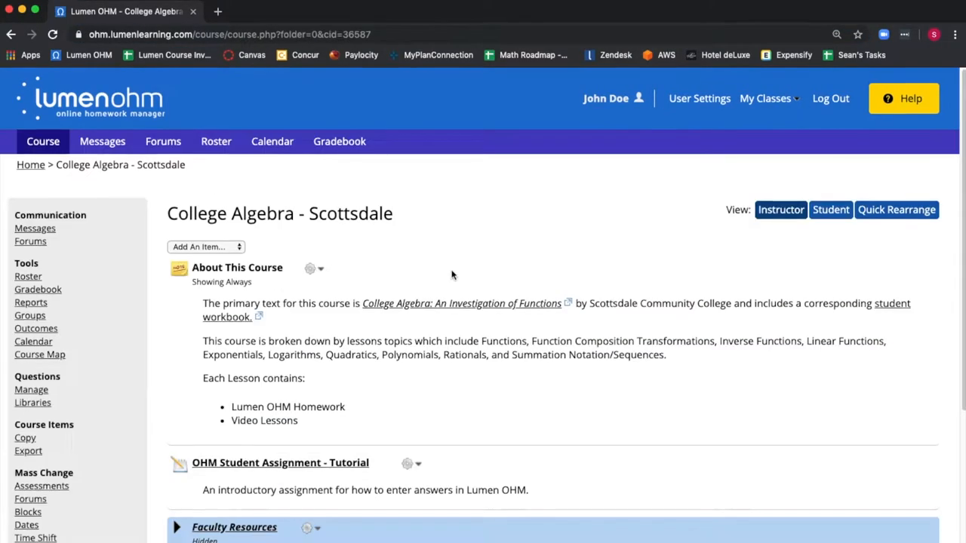
{"action": "scroll", "scroll_direction": "down", "scroll_amount": 3}
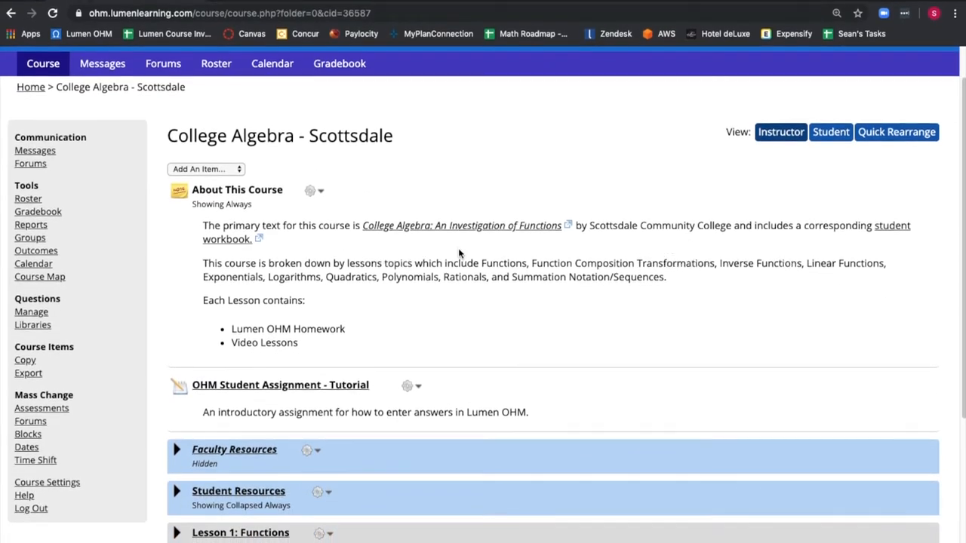
{"action": "scroll", "scroll_direction": "down", "scroll_amount": 3}
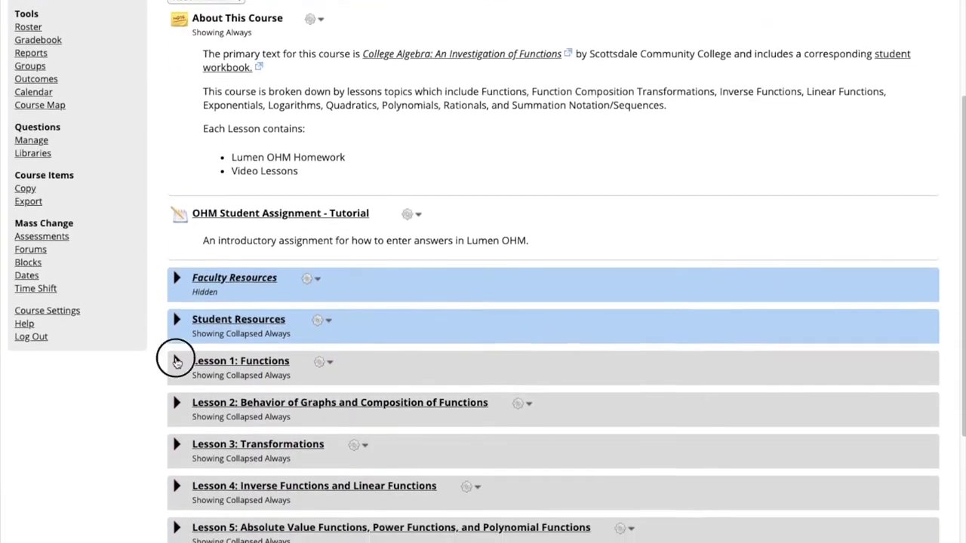
{"action": "left_click", "coordinate": [177, 361]}
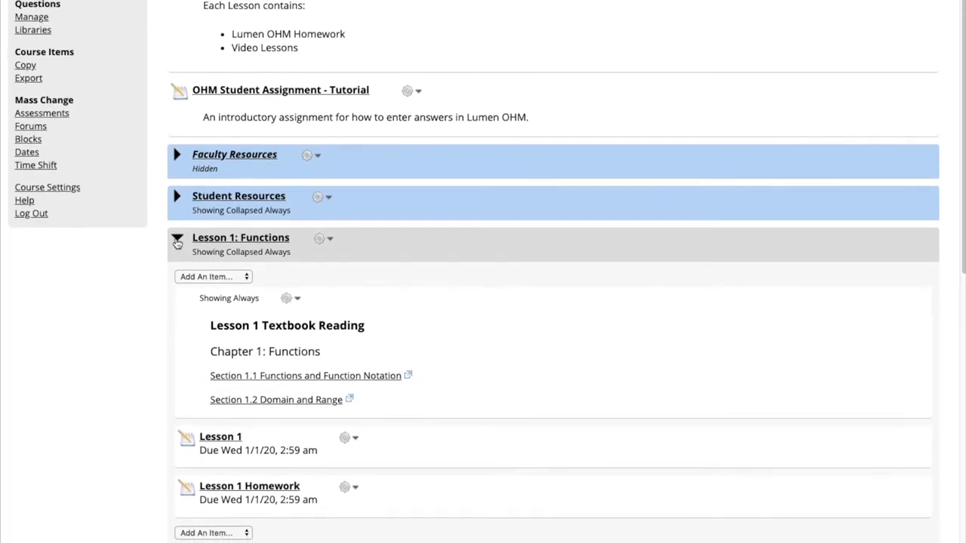
{"action": "left_click", "coordinate": [176, 239]}
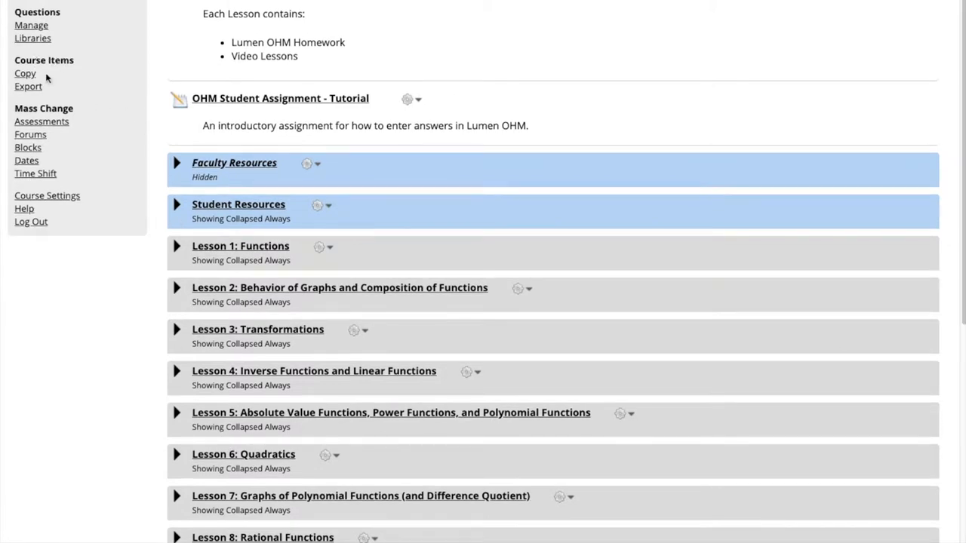
{"action": "mouse_move", "coordinate": [25, 74]}
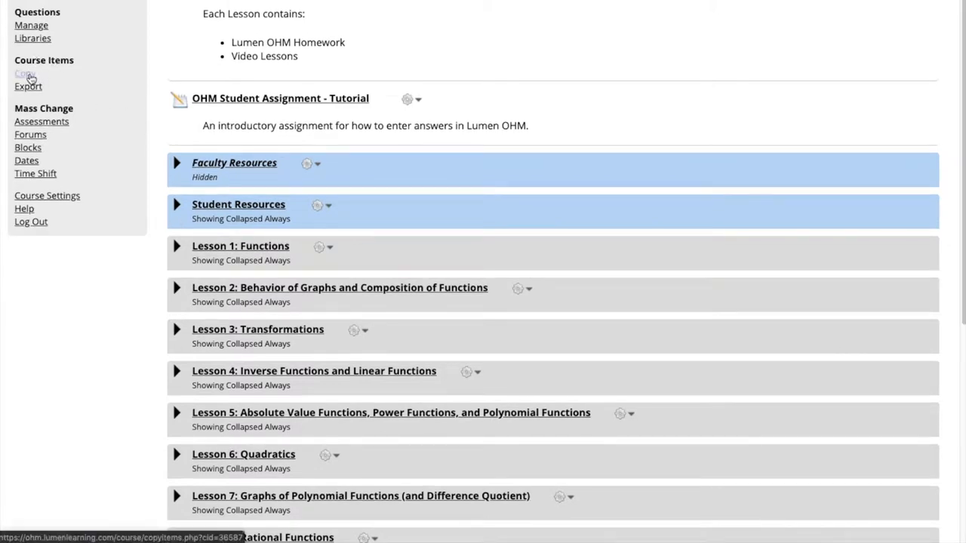
Look up course ID 36580 in Copy Course Items, finding College Algebra - Lumen Learning.
{"action": "left_click", "coordinate": [25, 74]}
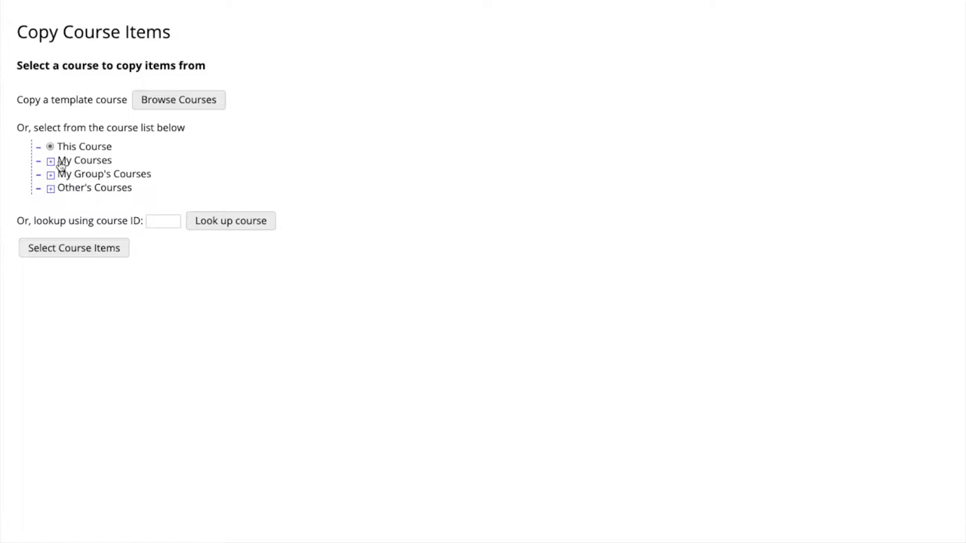
{"action": "left_click", "coordinate": [49, 161]}
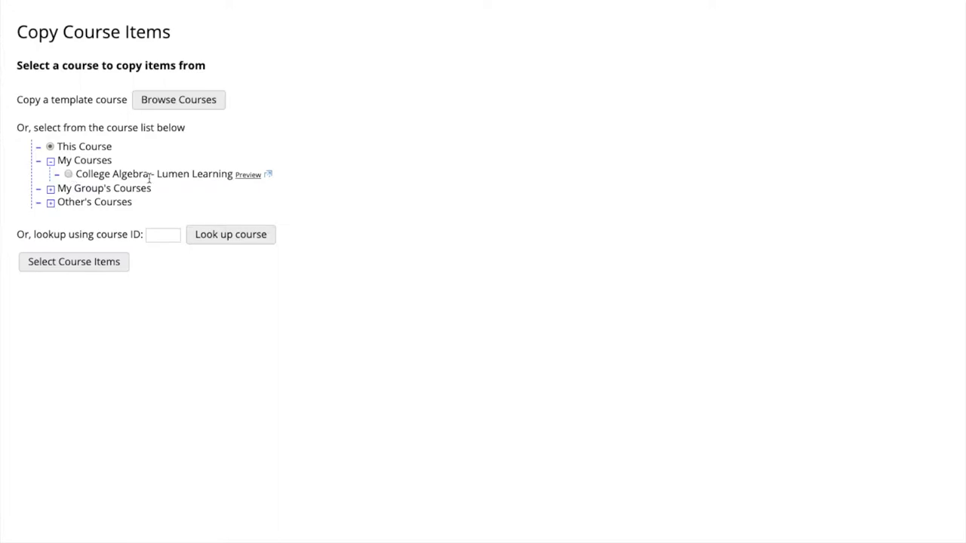
{"action": "left_click", "coordinate": [163, 235]}
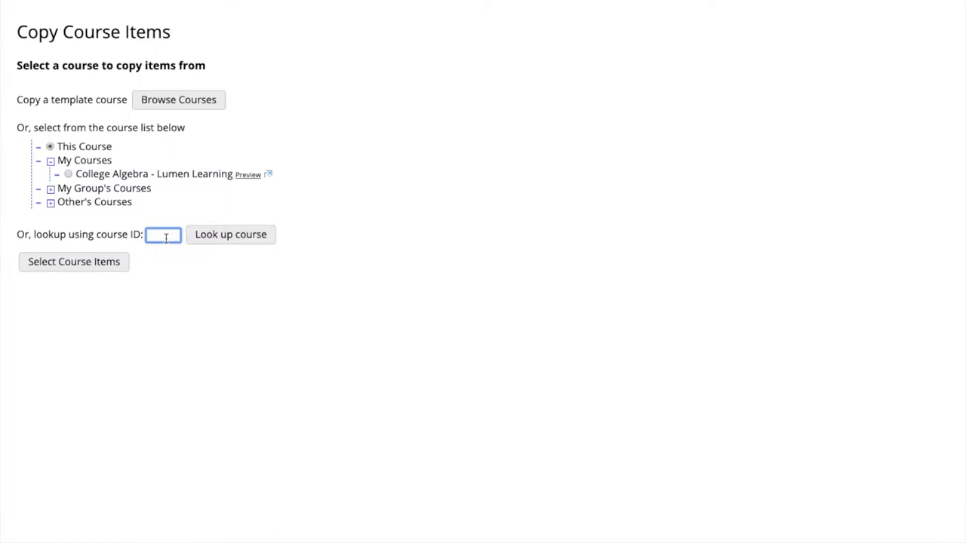
{"action": "type", "text": "36580"}
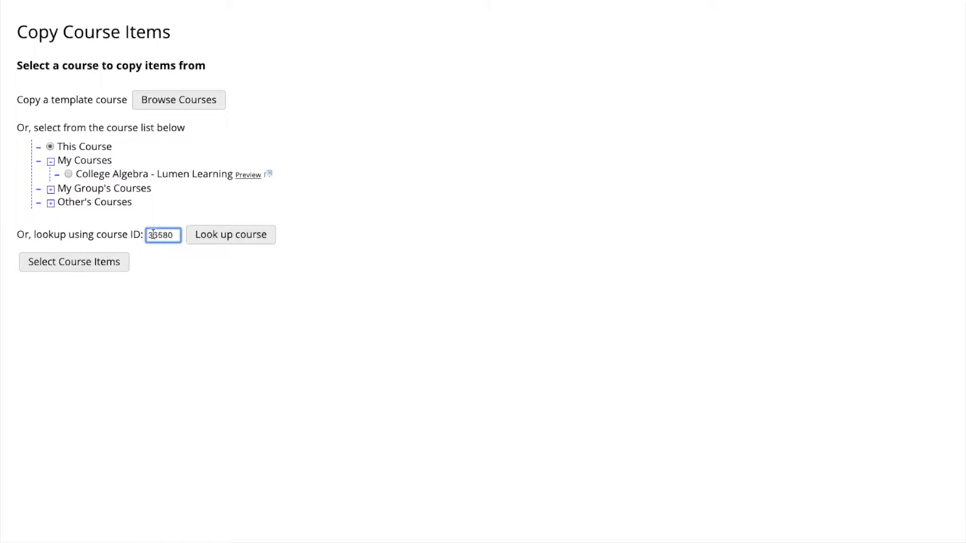
{"action": "type", "text": "36580"}
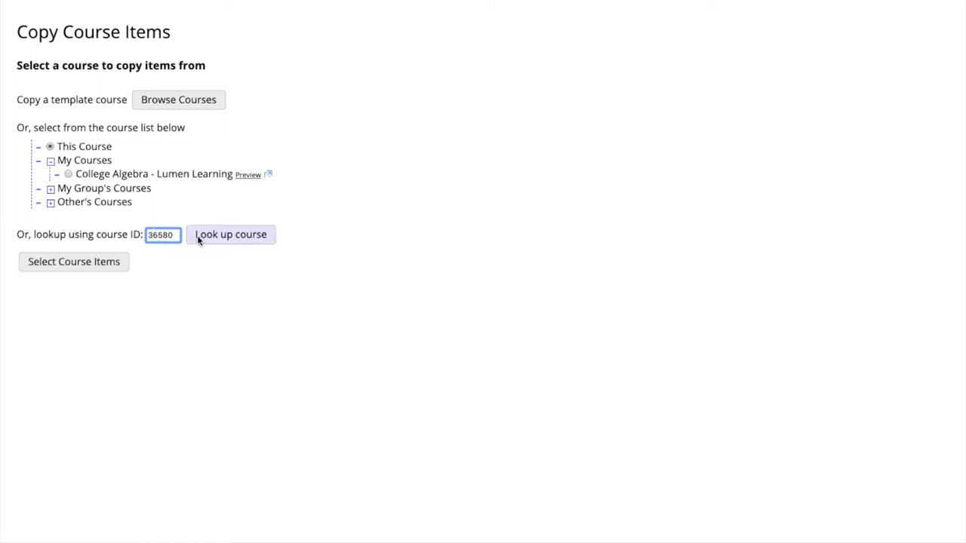
{"action": "left_click", "coordinate": [230, 234]}
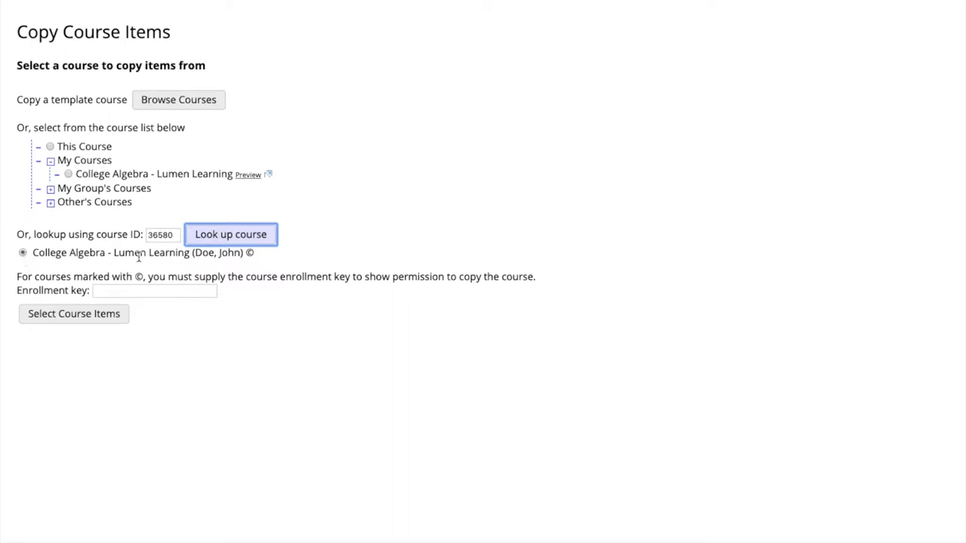
{"action": "mouse_move", "coordinate": [73, 313]}
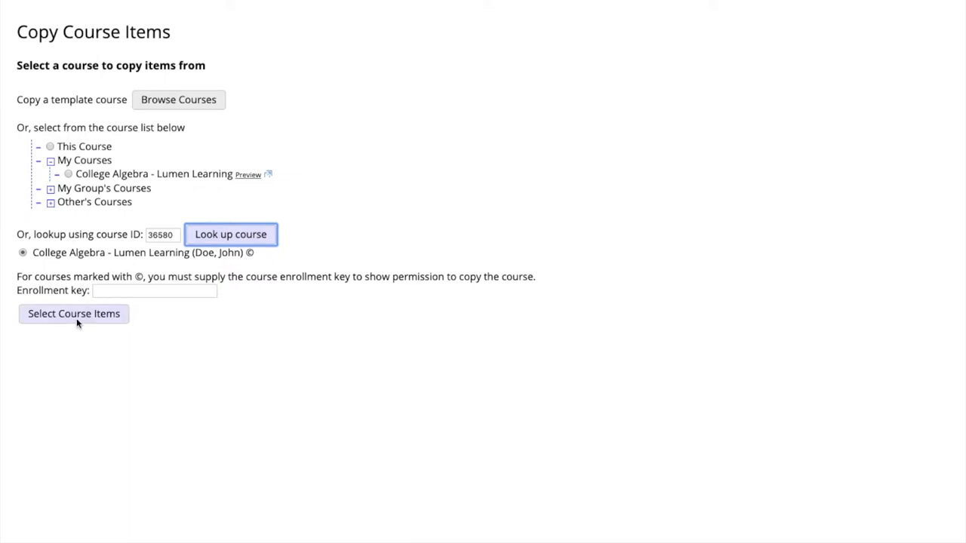
Load the Lumen Learning course's item list and check only Pretest: Module 5 Function Basics.
{"action": "left_click", "coordinate": [73, 314]}
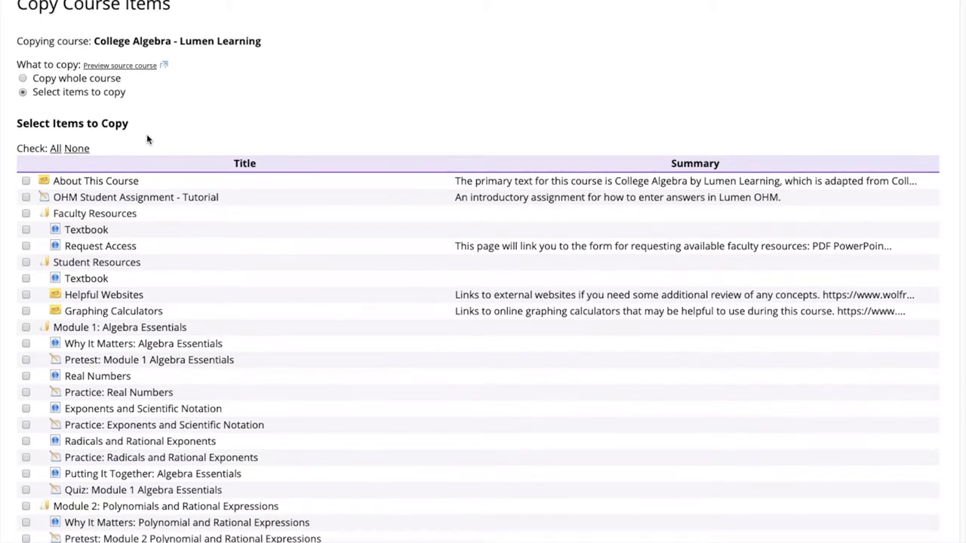
{"action": "scroll", "scroll_direction": "down", "scroll_amount": 3}
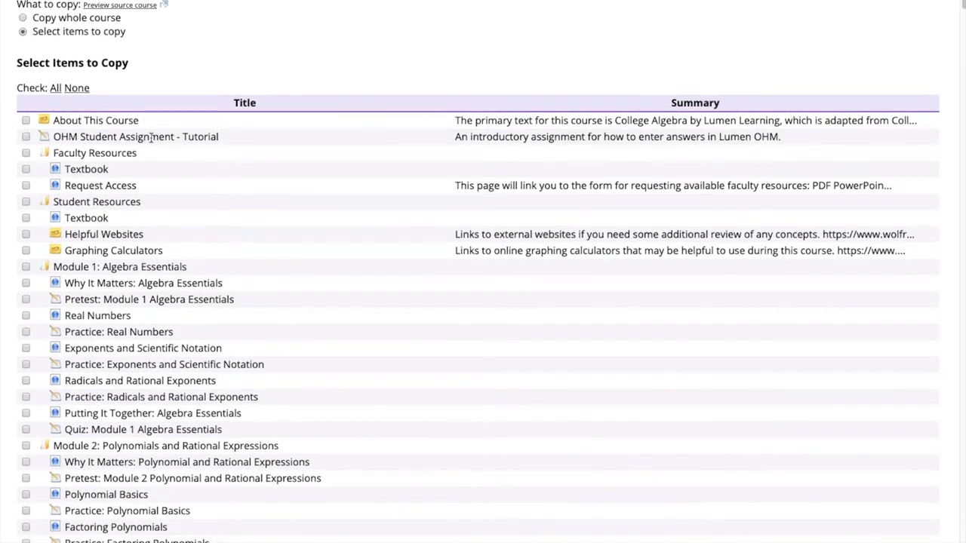
{"action": "scroll", "scroll_direction": "down", "scroll_amount": 3}
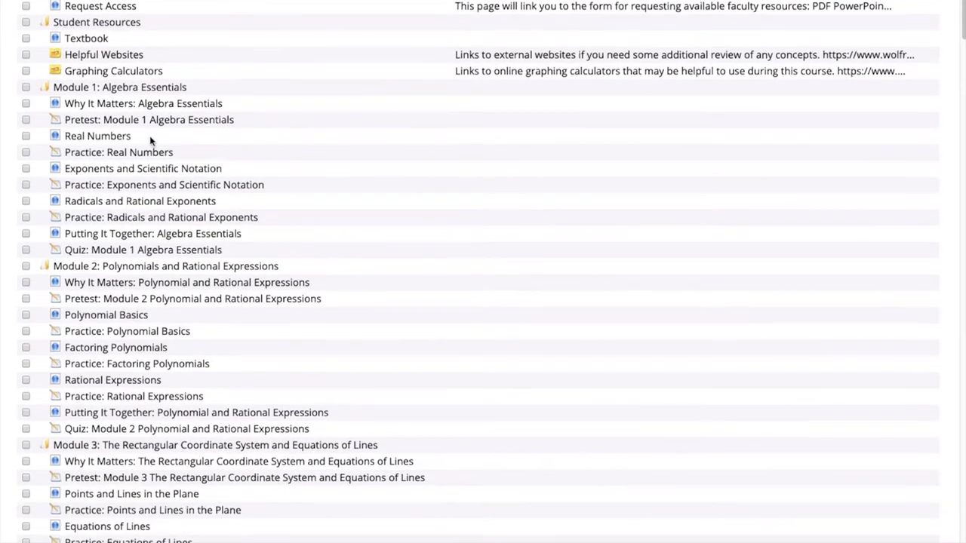
{"action": "scroll", "scroll_direction": "down", "scroll_amount": 3}
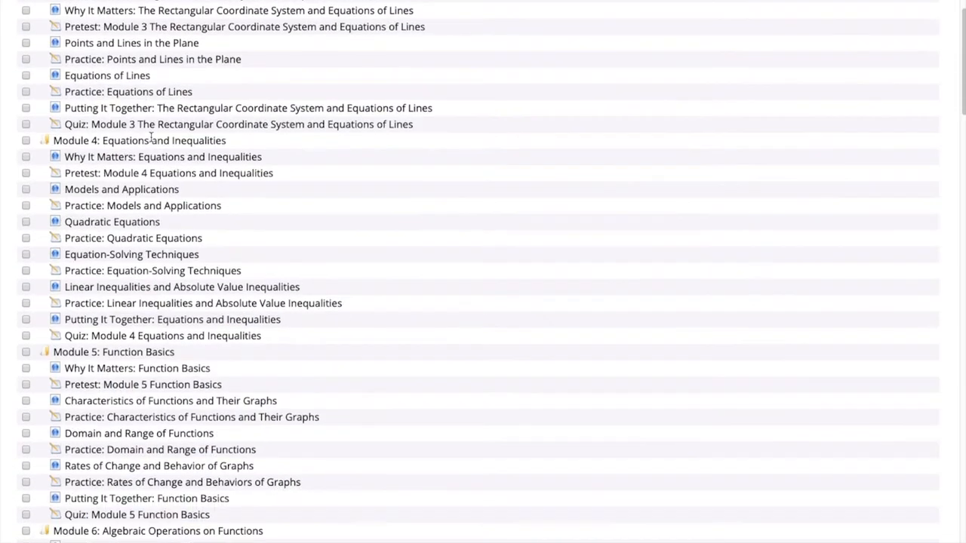
{"action": "scroll", "scroll_direction": "down", "scroll_amount": 3}
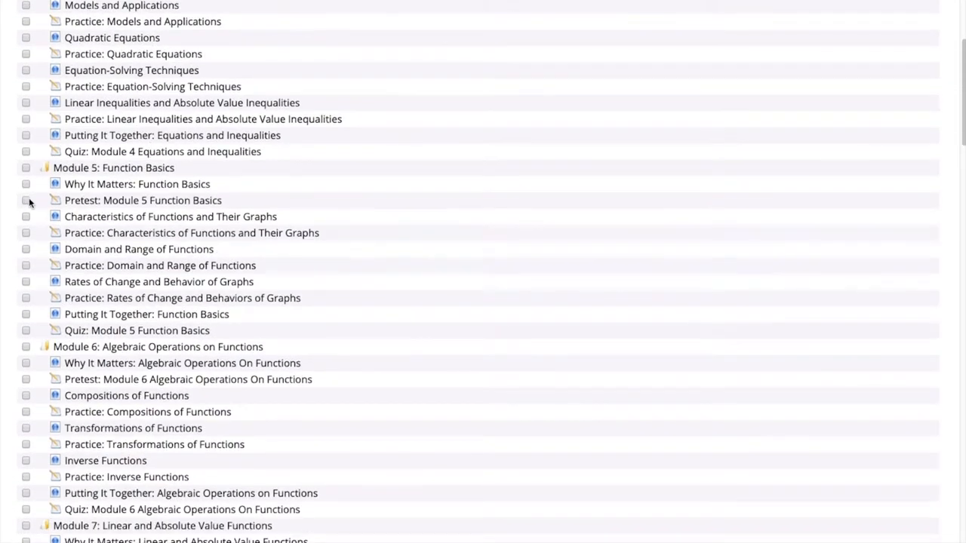
{"action": "left_click", "coordinate": [26, 200]}
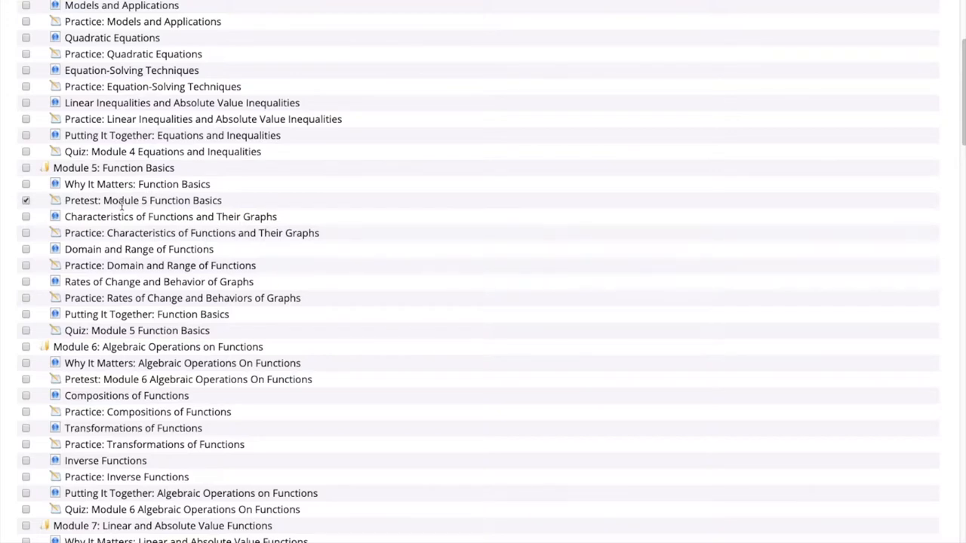
{"action": "scroll", "scroll_direction": "down", "scroll_amount": 3}
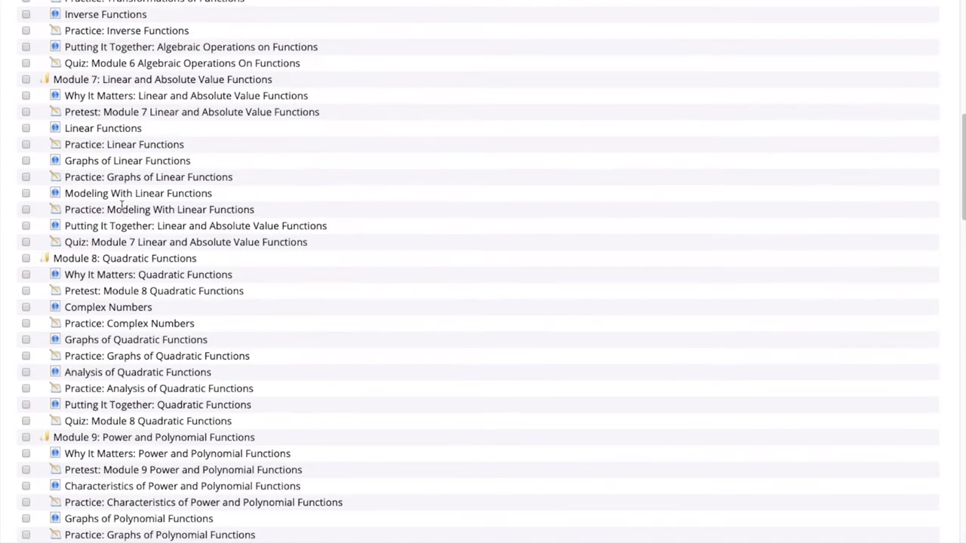
{"action": "scroll", "scroll_direction": "down", "scroll_amount": 3}
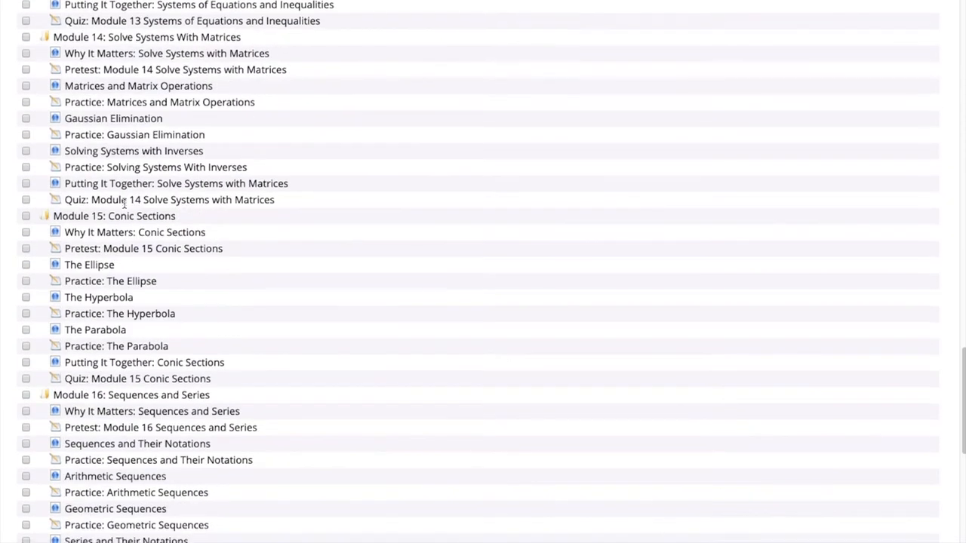
{"action": "scroll", "scroll_direction": "down", "scroll_amount": 3}
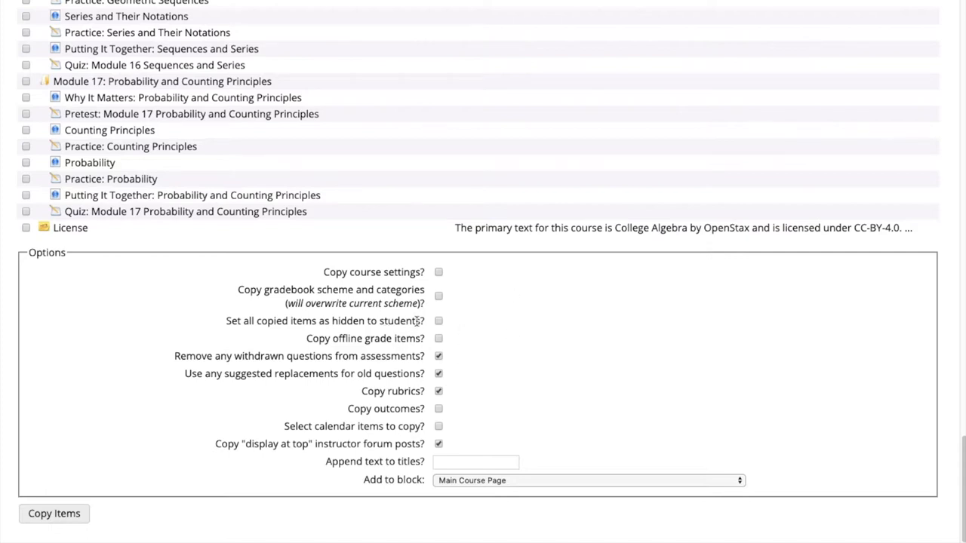
{"action": "mouse_move", "coordinate": [434, 290]}
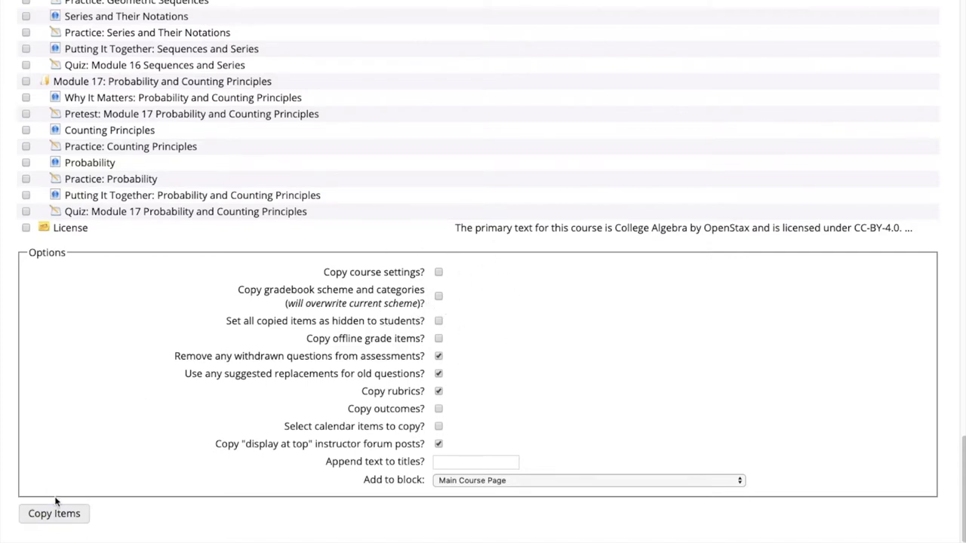
{"action": "mouse_move", "coordinate": [54, 513]}
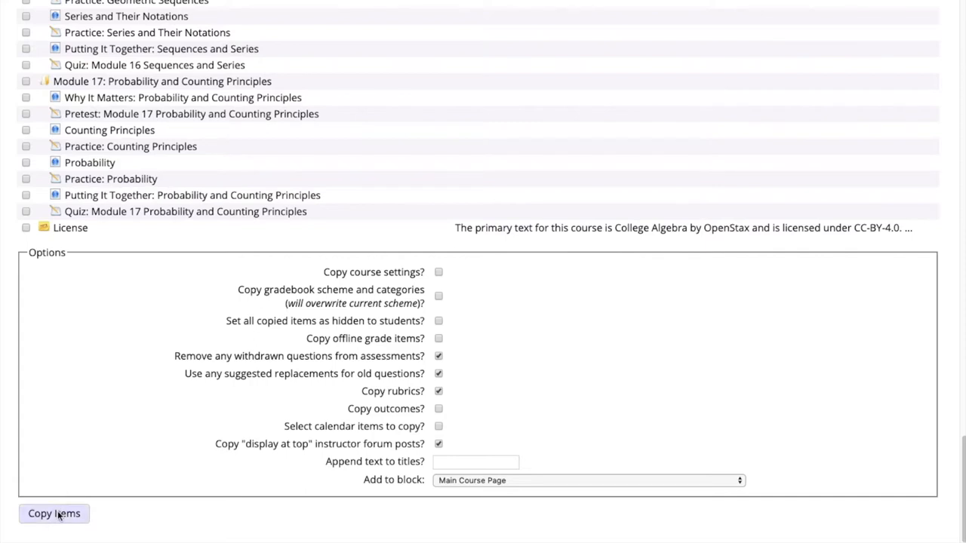
{"action": "mouse_move", "coordinate": [462, 487]}
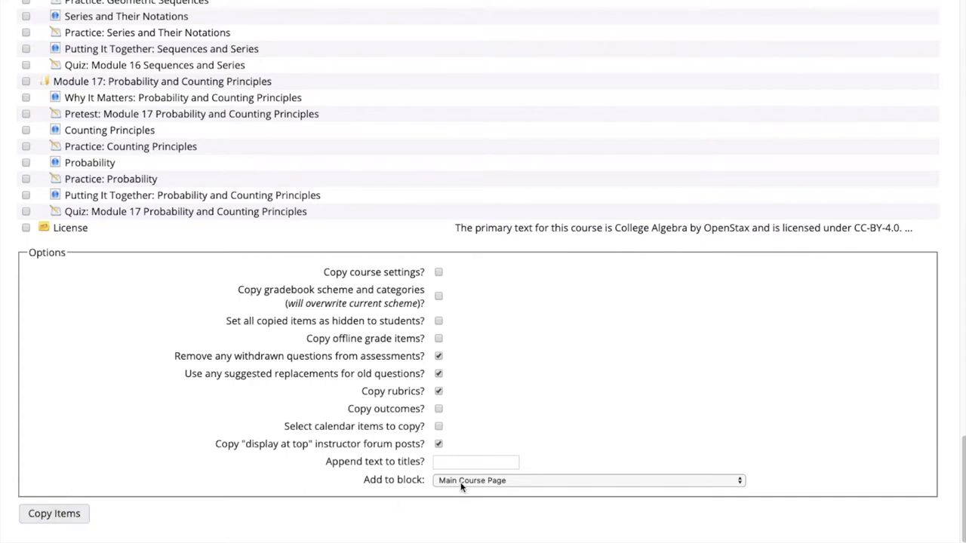
Copy the checked pretest into the Lesson 1: Functions block.
{"action": "left_click", "coordinate": [587, 480]}
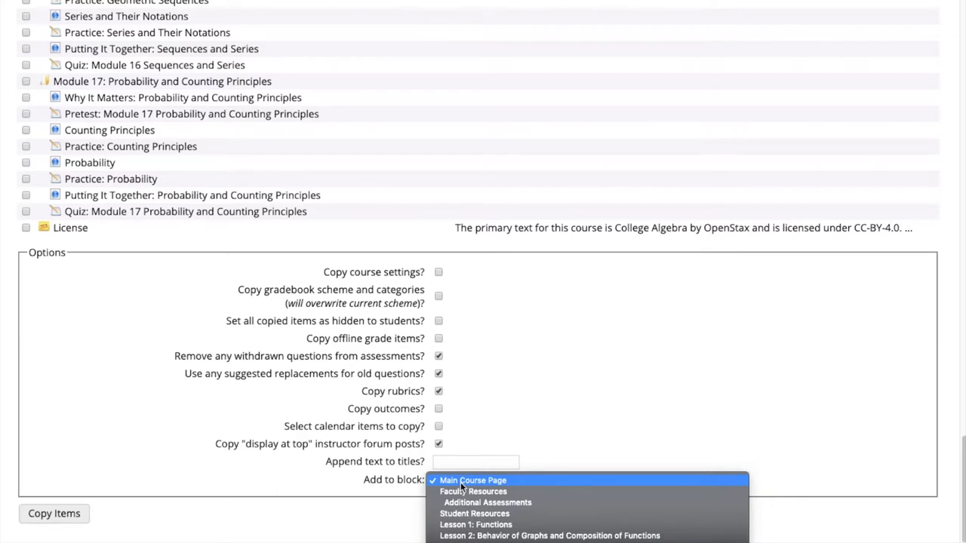
{"action": "mouse_move", "coordinate": [487, 502]}
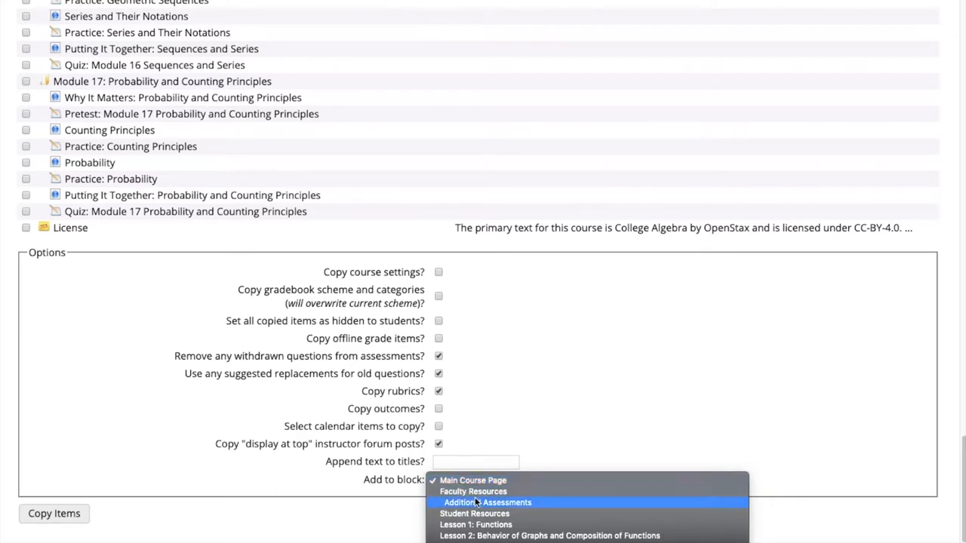
{"action": "mouse_move", "coordinate": [506, 525]}
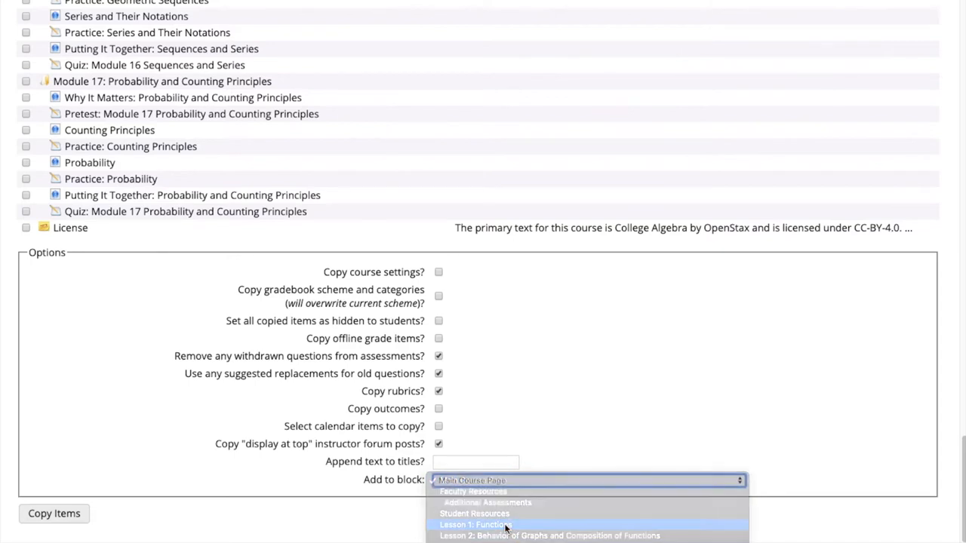
{"action": "left_click", "coordinate": [475, 525]}
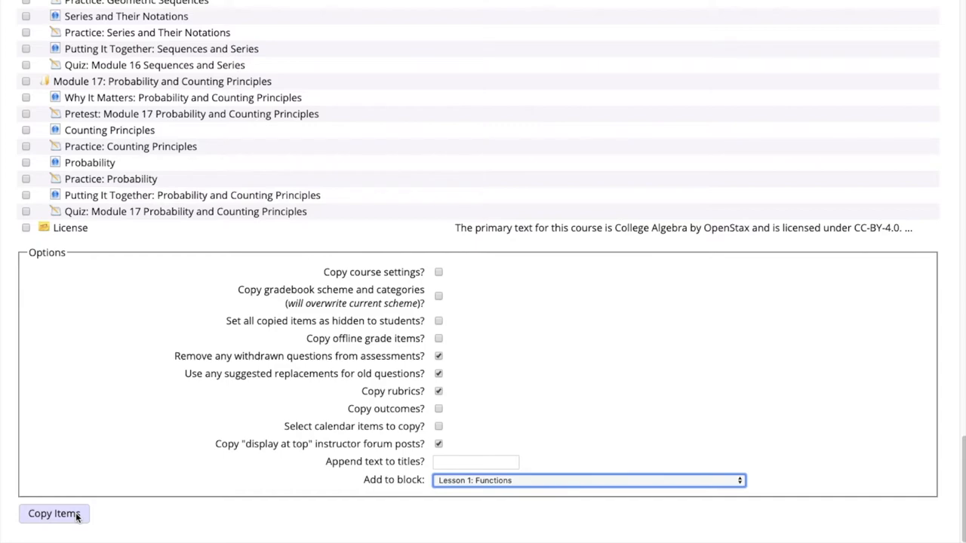
{"action": "left_click", "coordinate": [54, 513]}
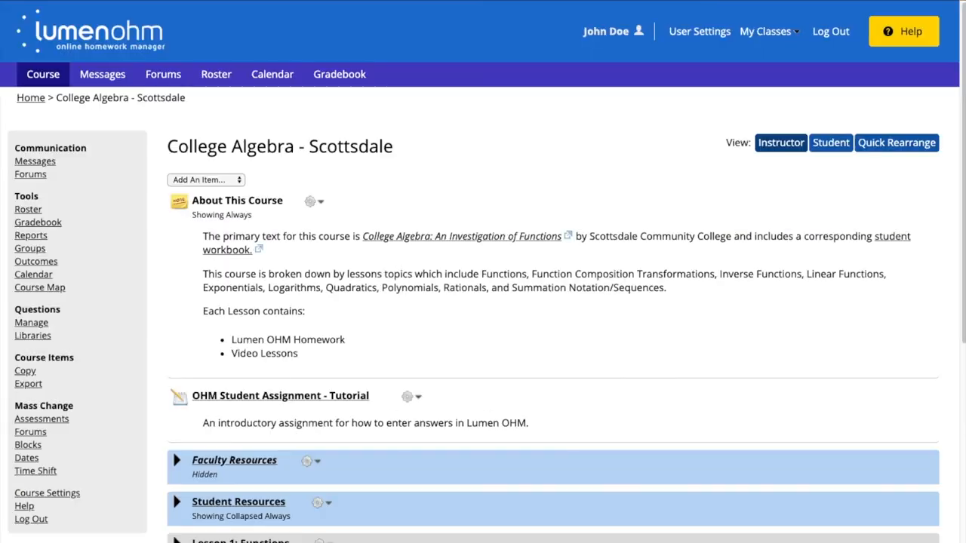
Expand Lesson 1: Functions to confirm the pretest is listed beneath Lesson 1 Homework.
{"action": "scroll", "scroll_direction": "down", "scroll_amount": 3}
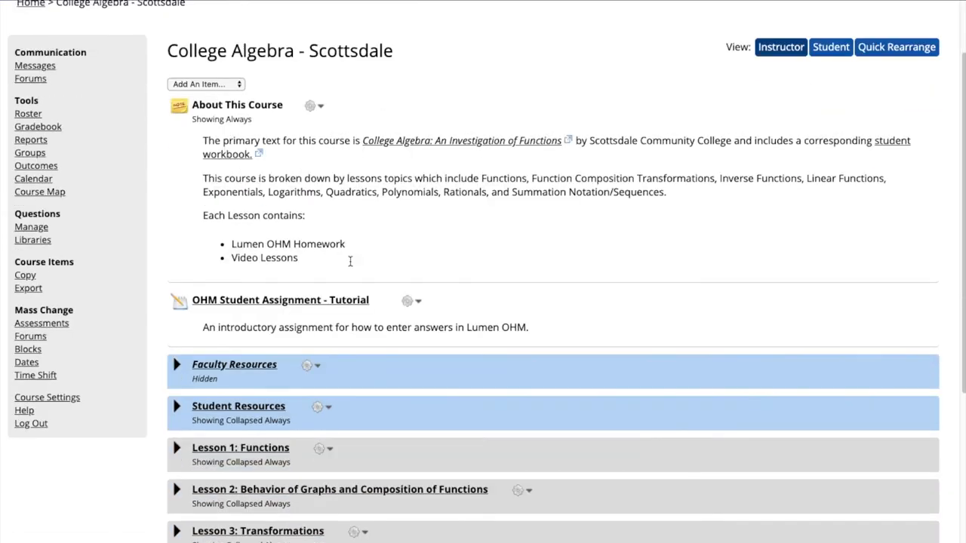
{"action": "scroll", "scroll_direction": "down", "scroll_amount": 3}
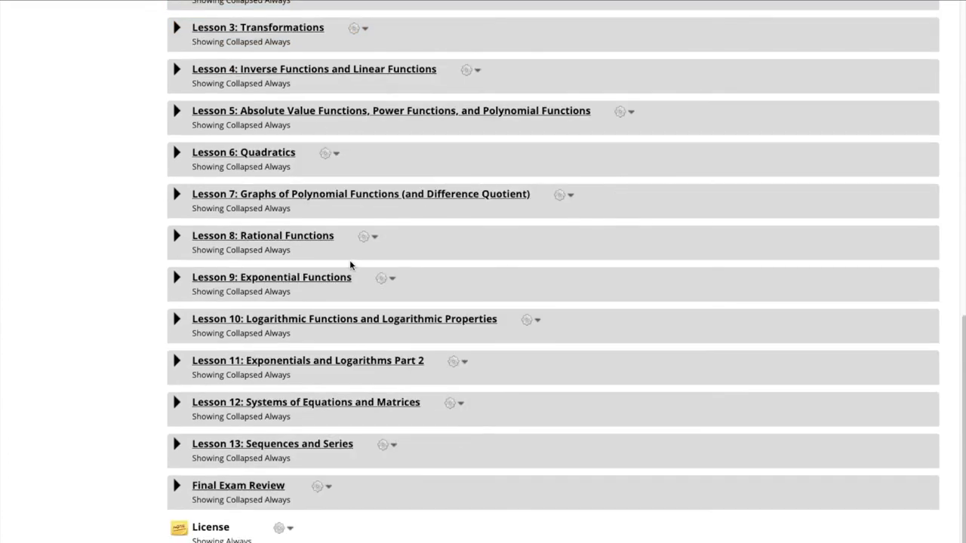
{"action": "scroll", "scroll_direction": "up", "scroll_amount": 3}
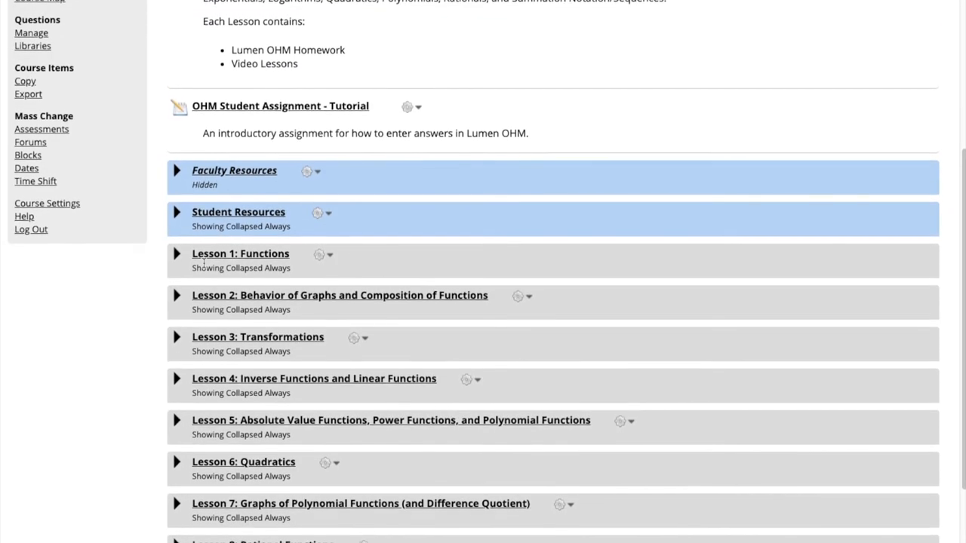
{"action": "left_click", "coordinate": [176, 253]}
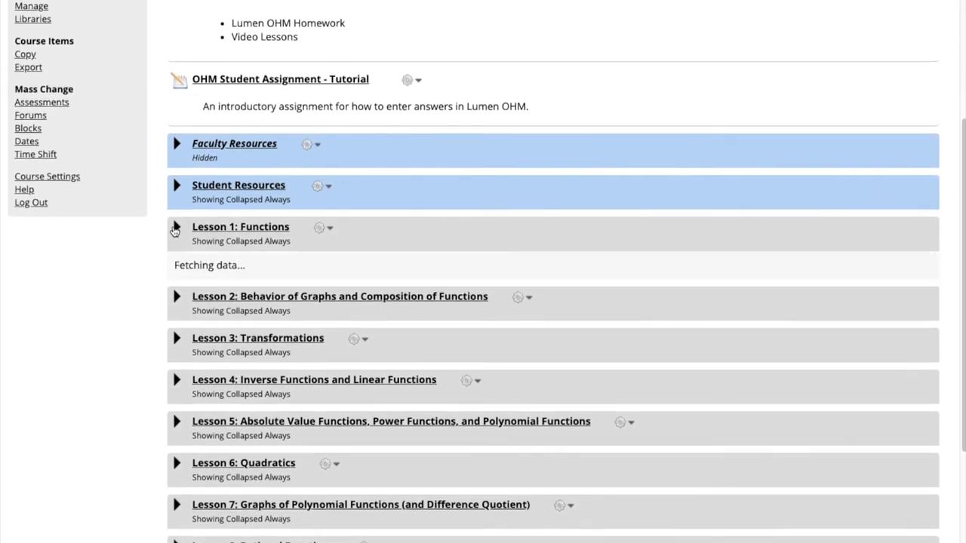
{"action": "left_click", "coordinate": [177, 227]}
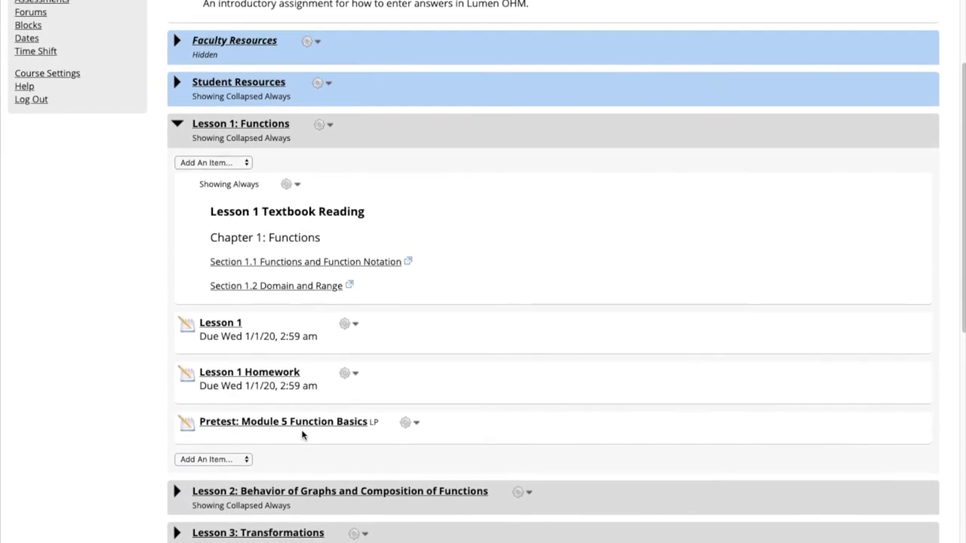
{"action": "scroll", "scroll_direction": "down", "scroll_amount": 3}
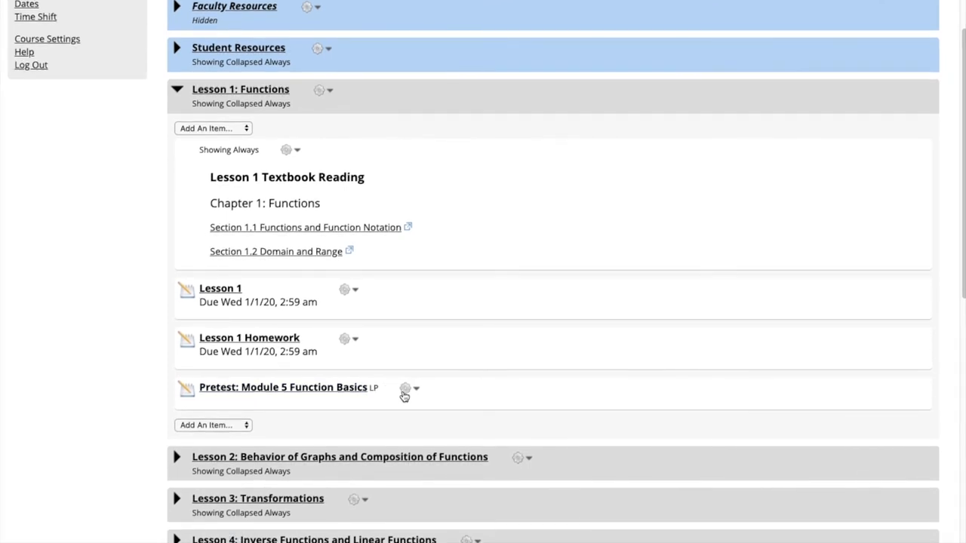
{"action": "left_click", "coordinate": [415, 388]}
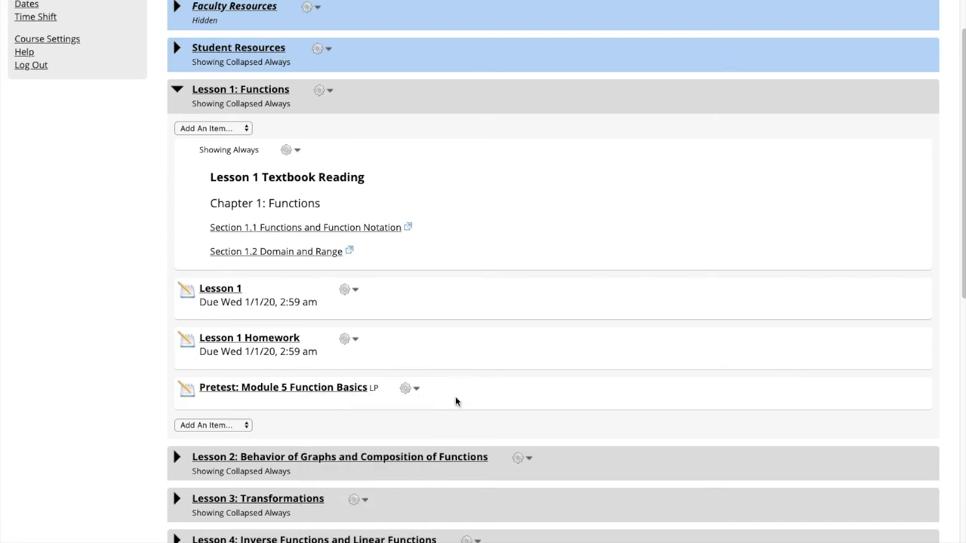
{"action": "mouse_move", "coordinate": [392, 394]}
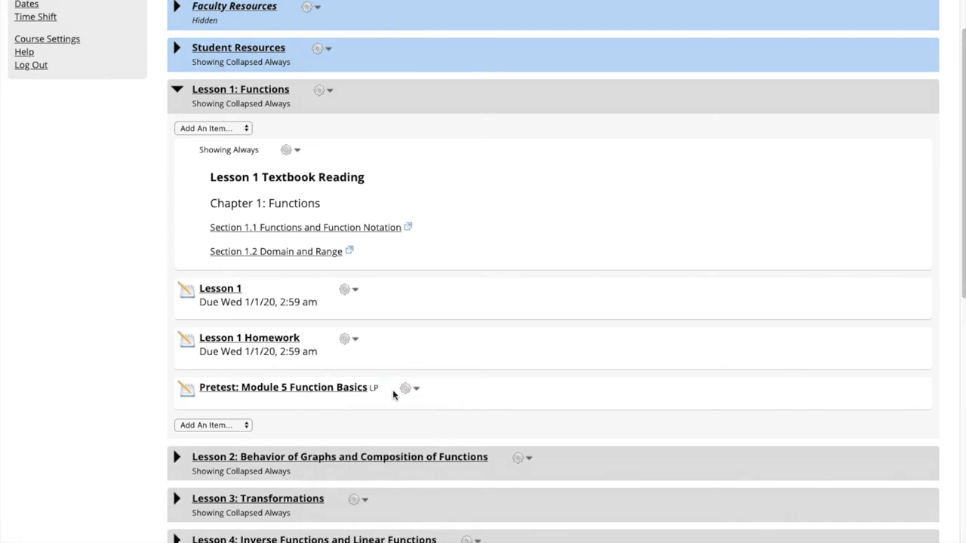